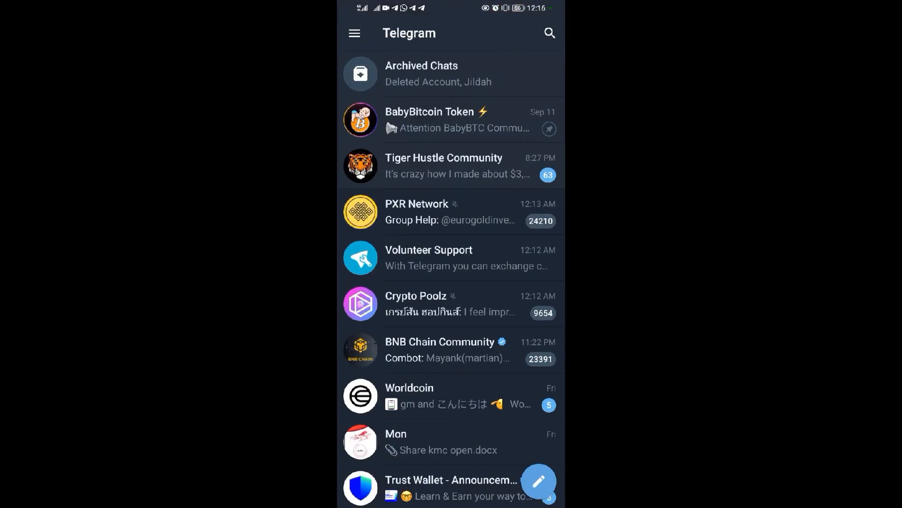
- Open Telegram's Settings page and scroll down through its options list
{"action": "left_click", "coordinate": [354, 33]}
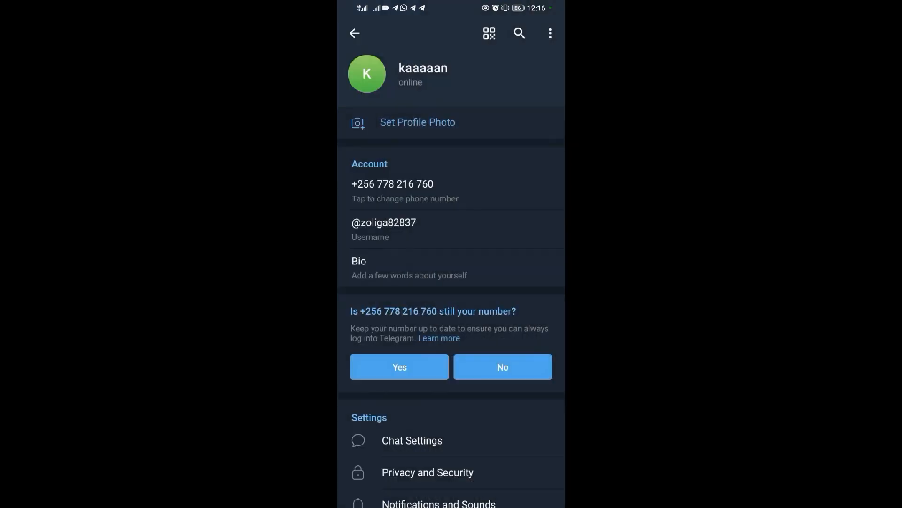
{"action": "scroll", "scroll_direction": "down", "scroll_amount": 3}
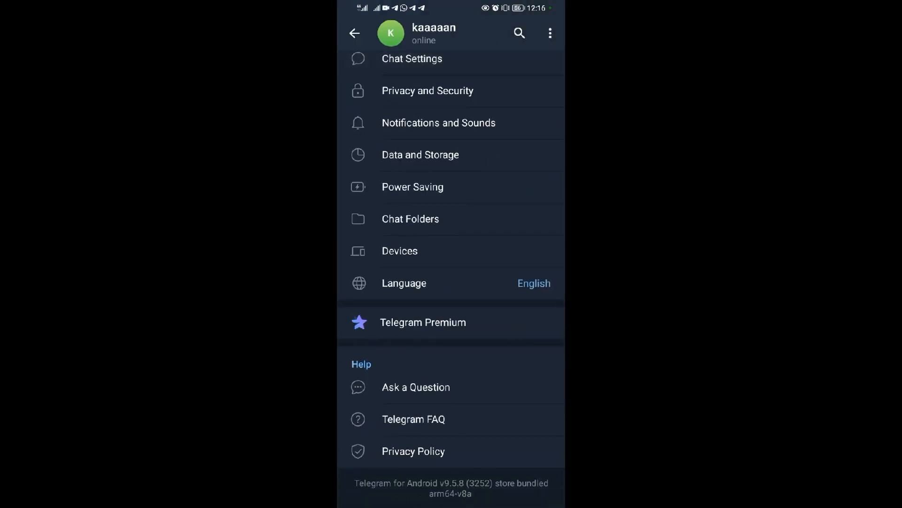
- Go to Devices and choose Link Desktop Device to reach the Scan QR Code camera
{"action": "left_click", "coordinate": [400, 251]}
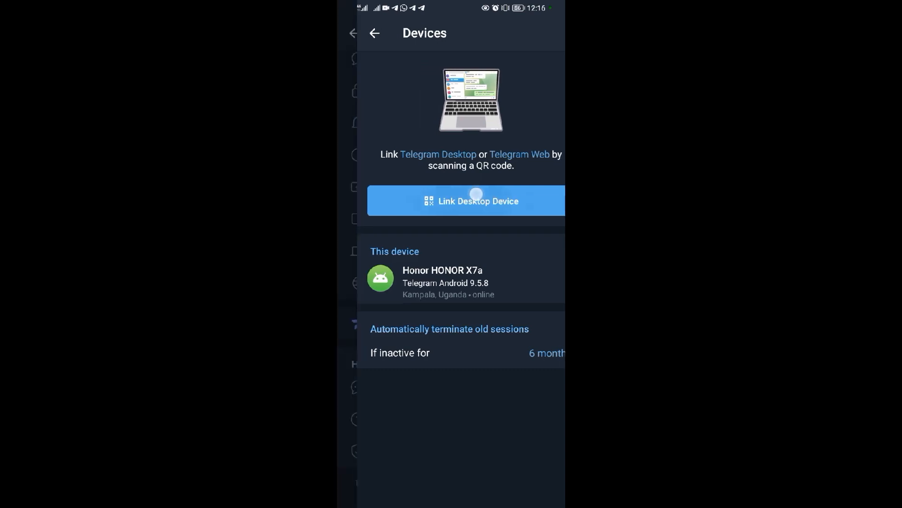
{"action": "left_click", "coordinate": [465, 201]}
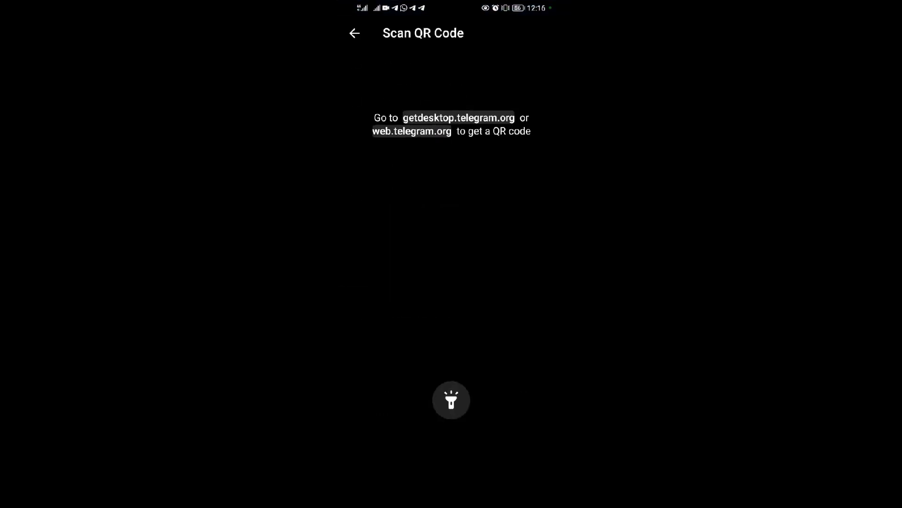